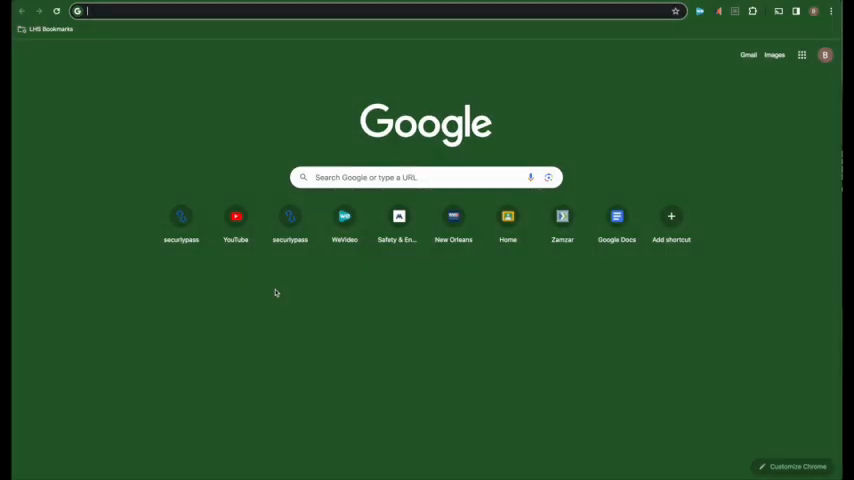
pyautogui.moveTo(46, 68)
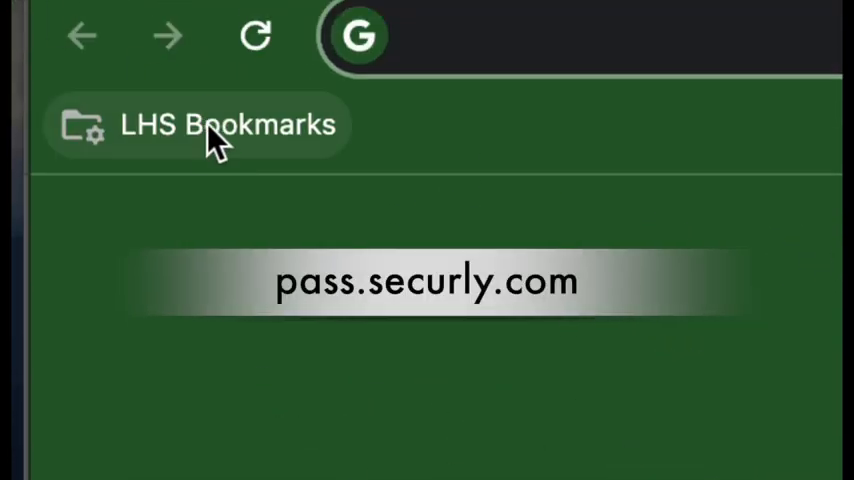
# Expand the LHS Bookmarks folder showing Securly Pass and other school links.
pyautogui.click(196, 124)
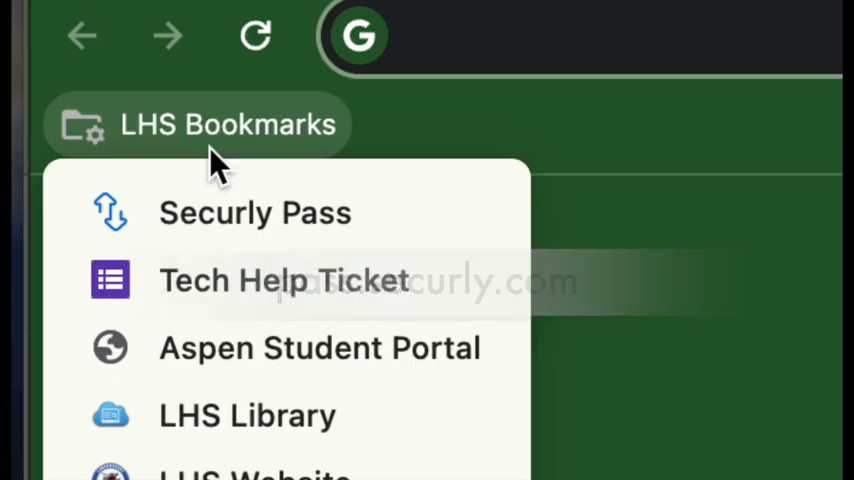
pyautogui.moveTo(180, 224)
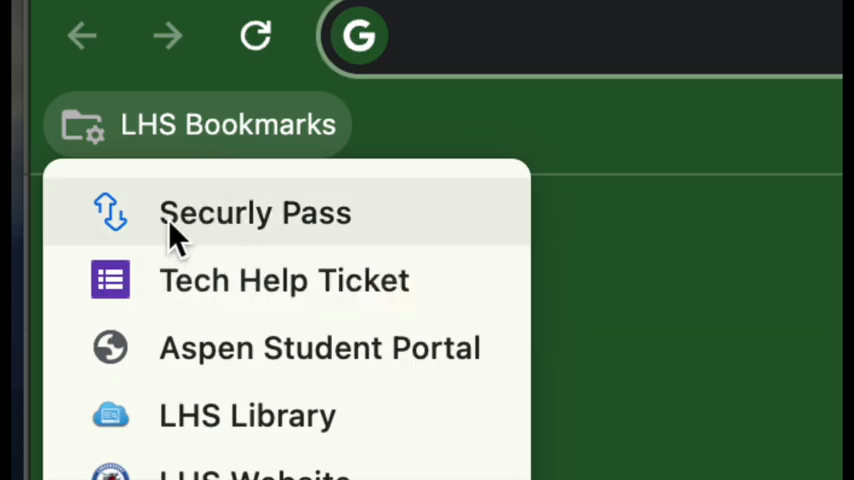
# Sign in to Securly Pass with the student's Google school account.
pyautogui.click(256, 212)
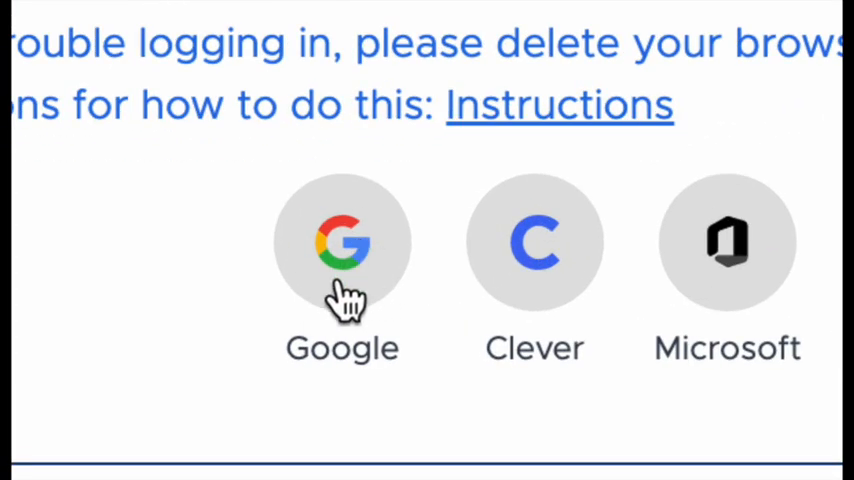
pyautogui.click(342, 242)
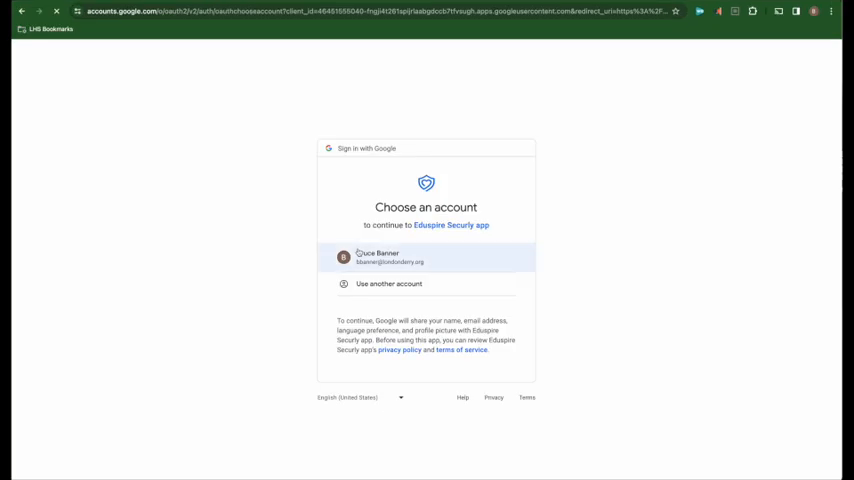
pyautogui.click(426, 256)
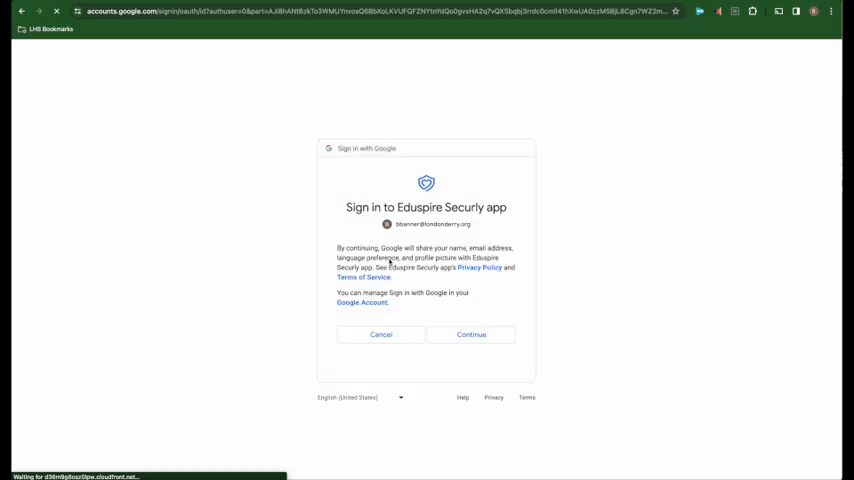
pyautogui.click(470, 334)
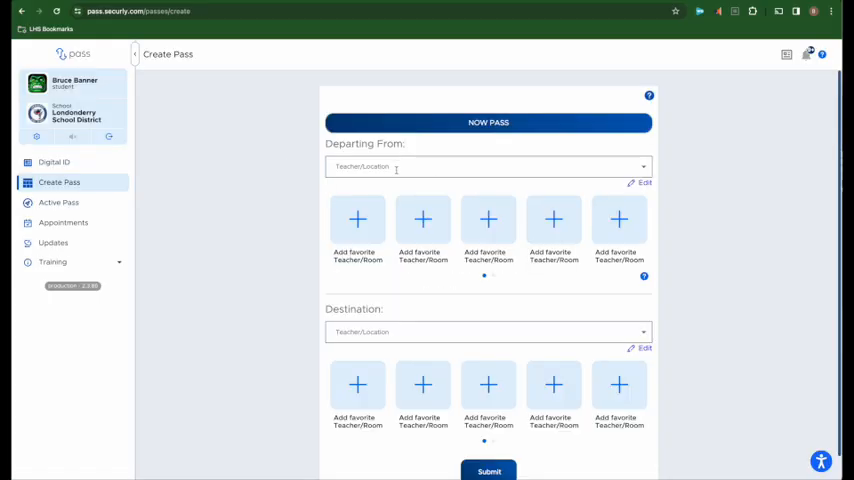
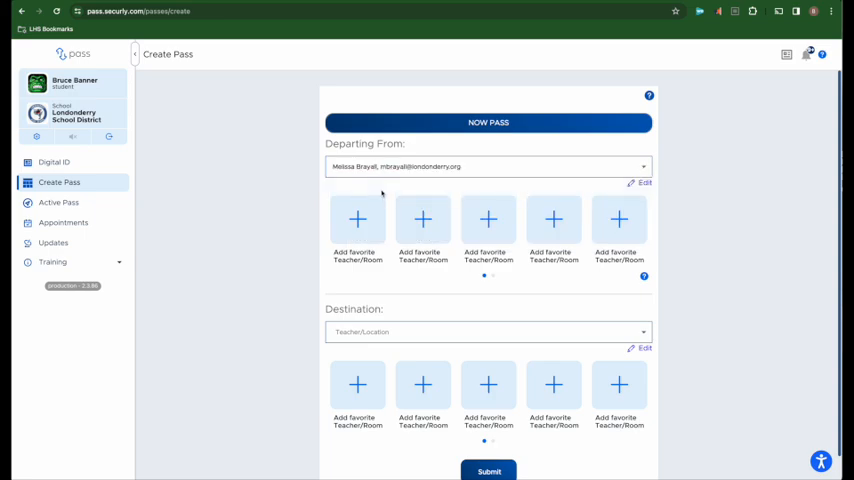
# Submit a pass departing from teacher 'bray' with Library as the destination.
pyautogui.click(488, 332)
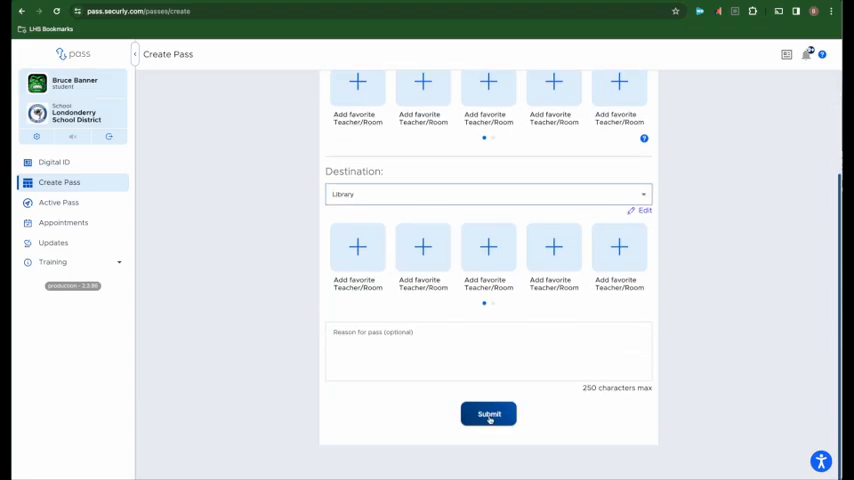
pyautogui.click(488, 414)
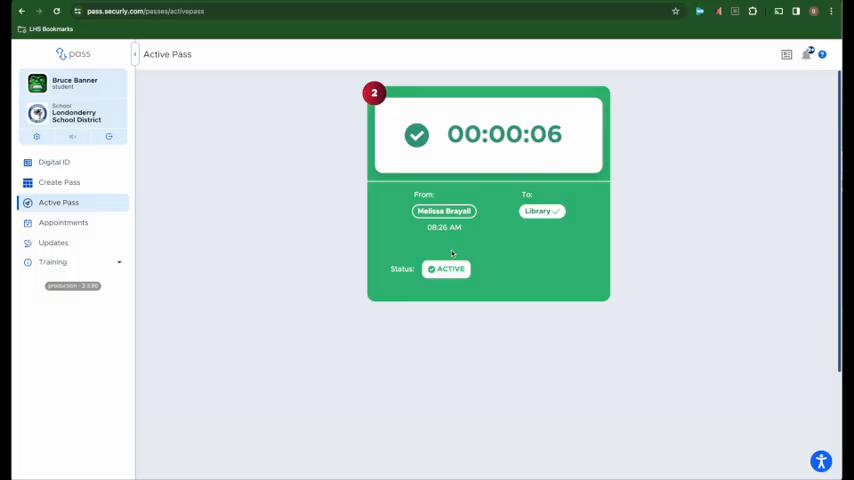
pyautogui.click(58, 182)
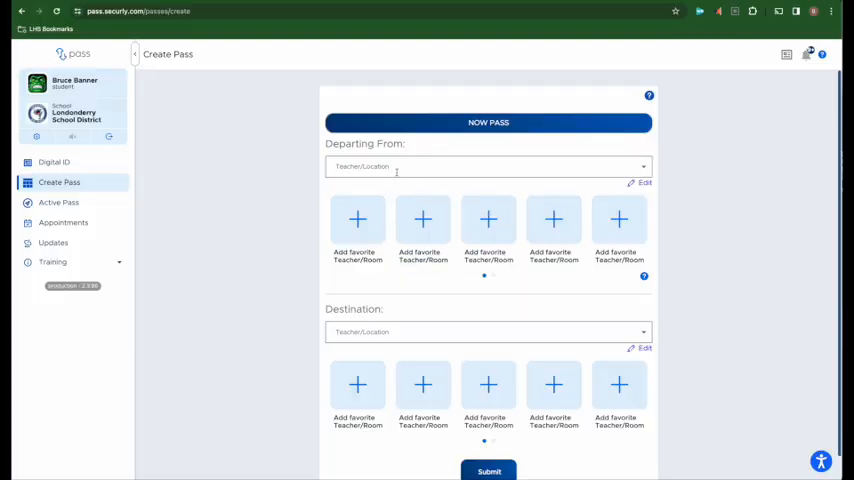
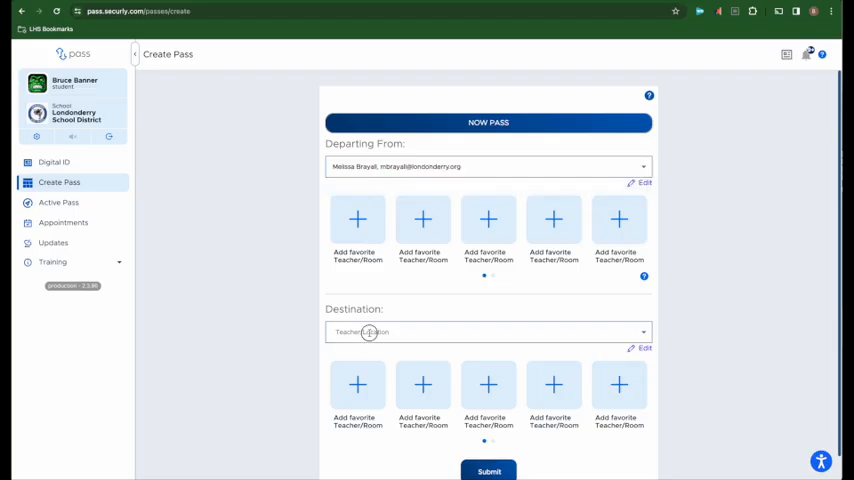
pyautogui.write('500')
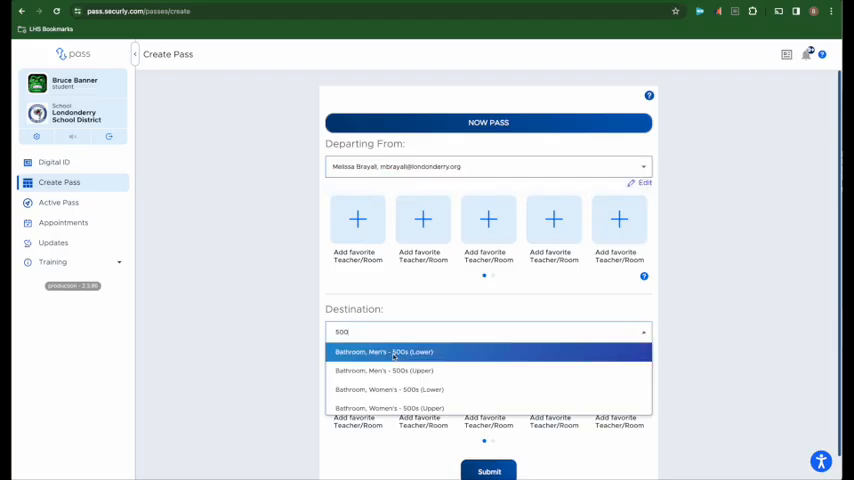
pyautogui.click(384, 370)
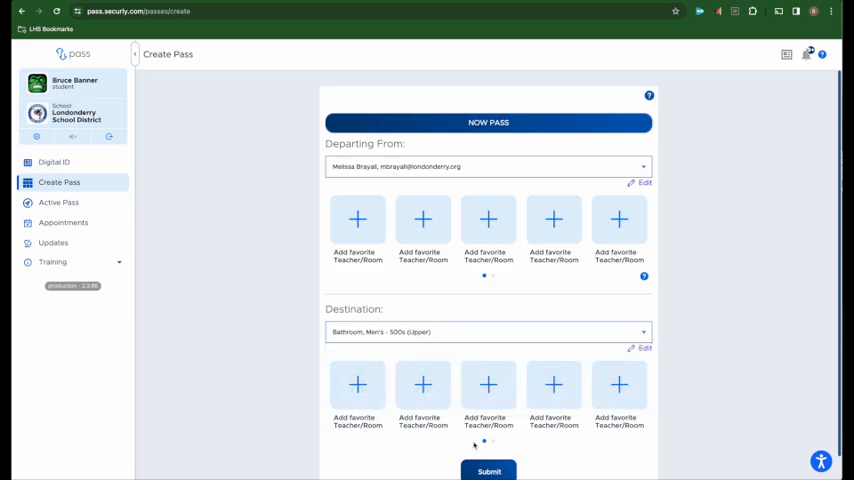
pyautogui.click(488, 472)
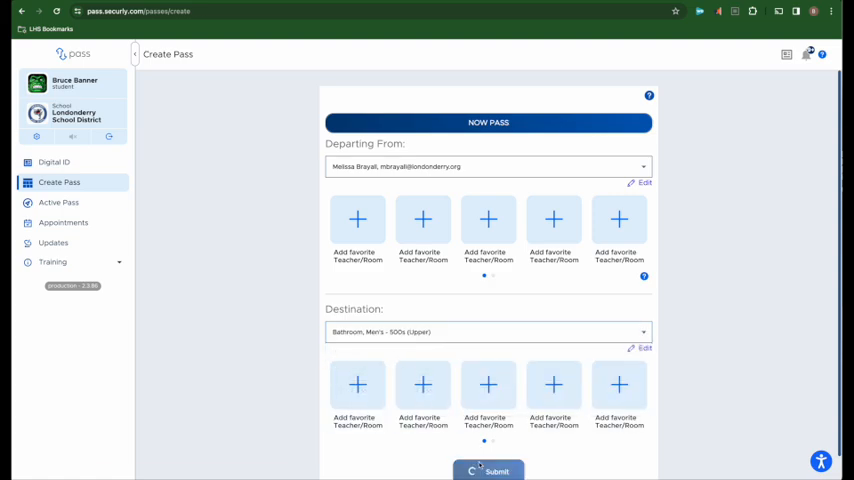
pyautogui.click(488, 472)
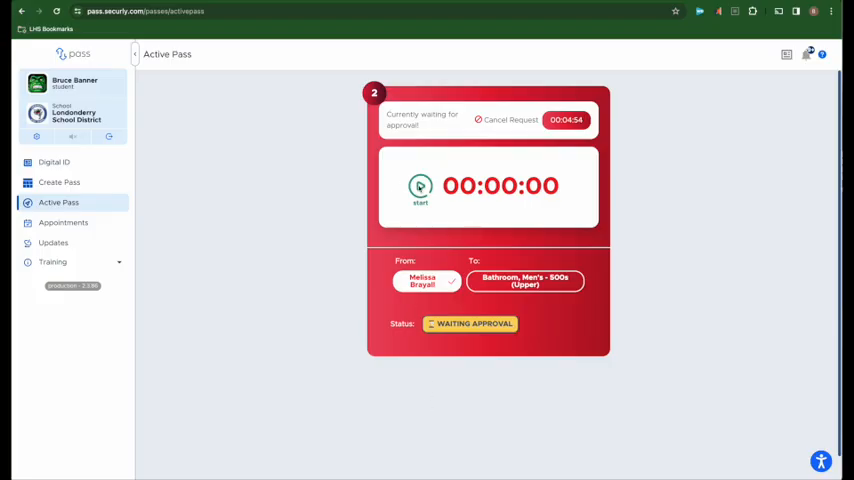
# Start the approved bathroom pass, then end it to return to a blank form.
pyautogui.click(420, 188)
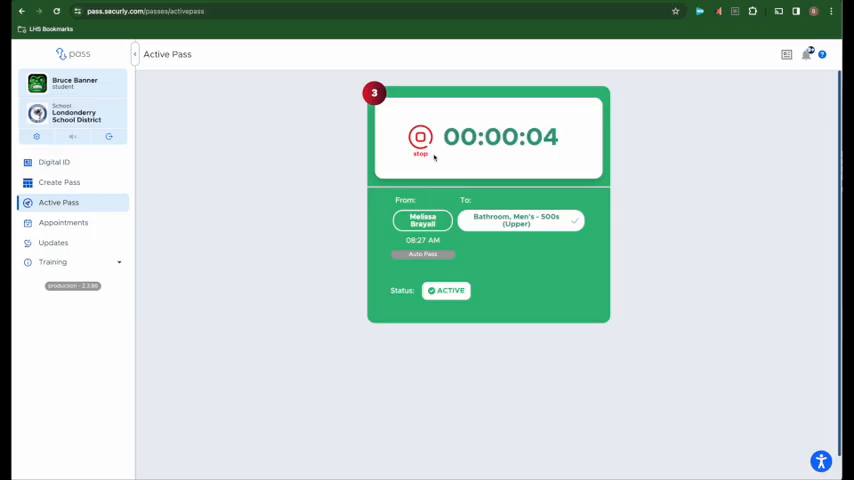
pyautogui.click(420, 136)
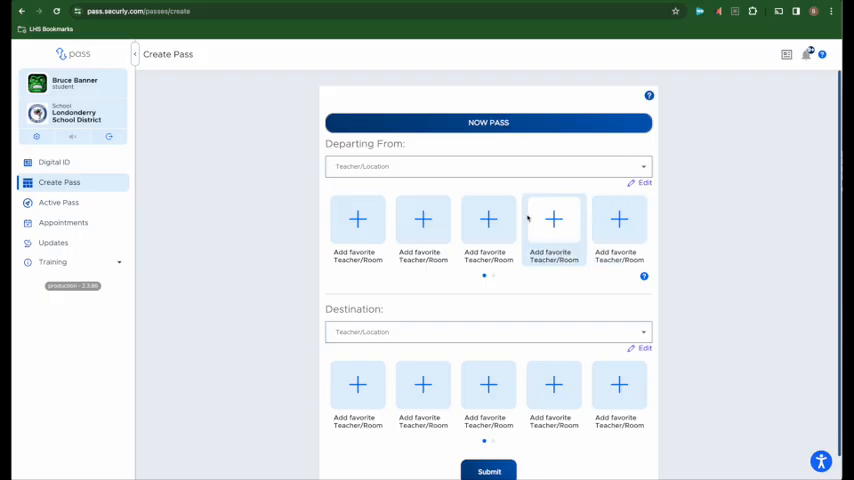
pyautogui.moveTo(356, 220)
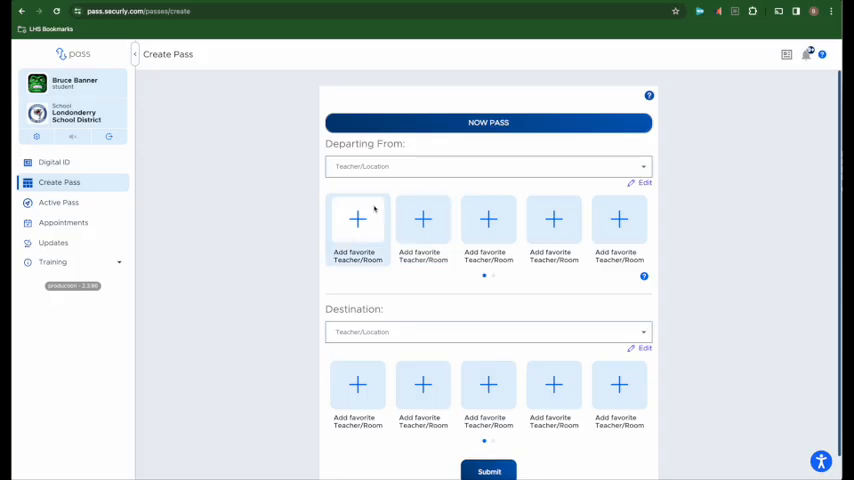
# Save the teacher's room and the upper Men's 500s bathroom as favorites.
pyautogui.click(356, 218)
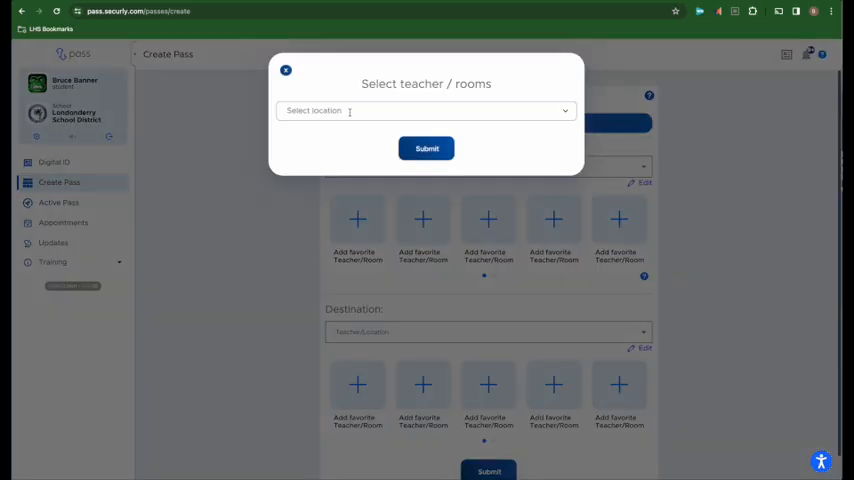
pyautogui.click(424, 110)
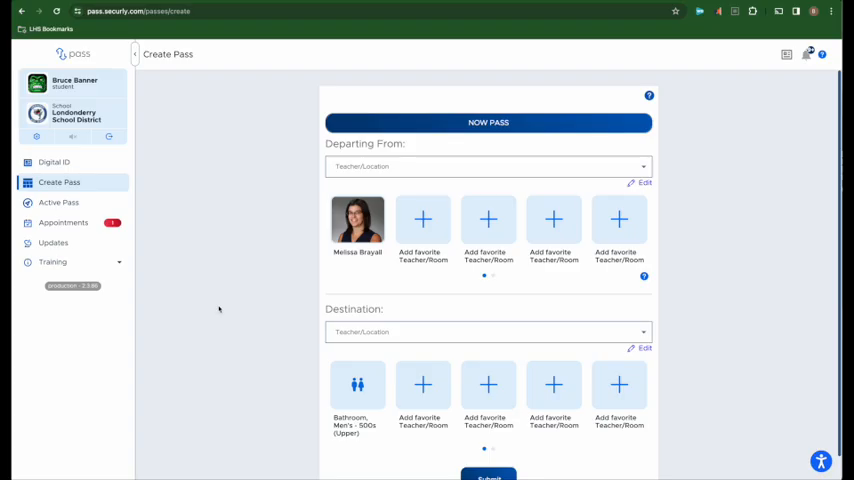
pyautogui.moveTo(136, 192)
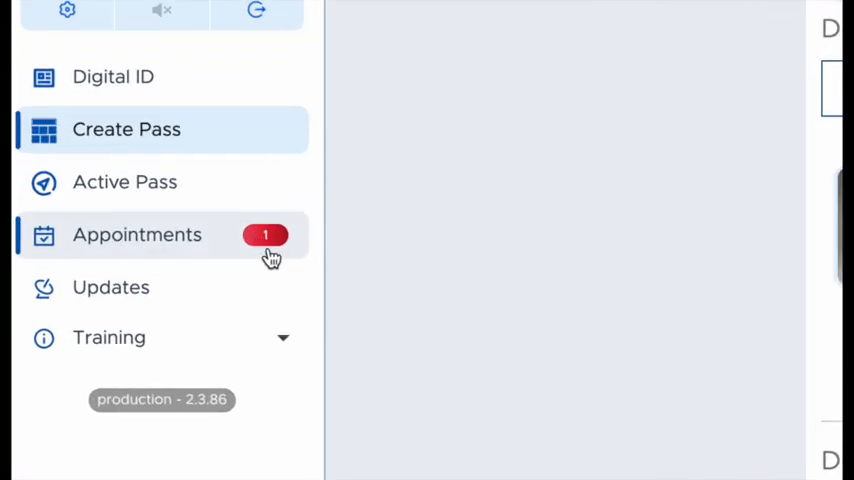
pyautogui.moveTo(144, 244)
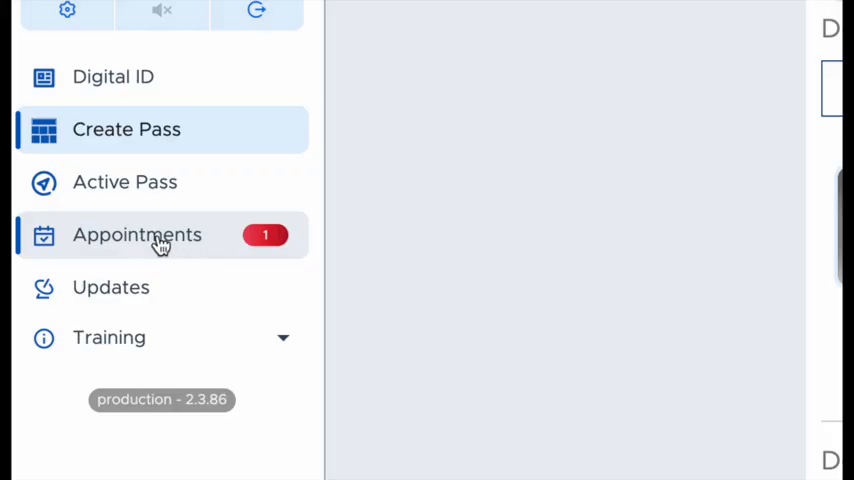
pyautogui.click(136, 234)
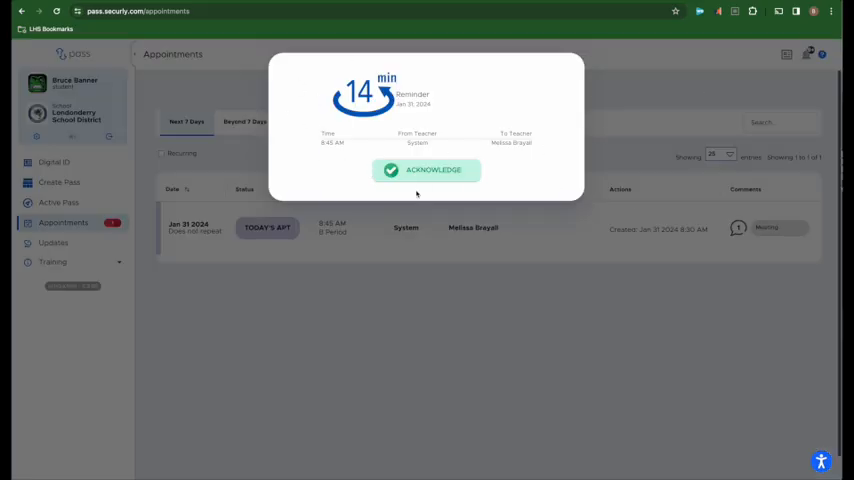
pyautogui.click(426, 170)
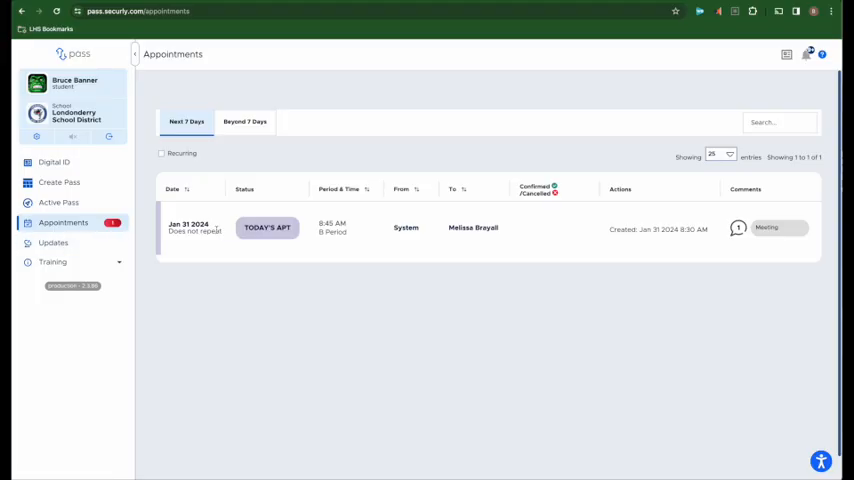
pyautogui.moveTo(364, 250)
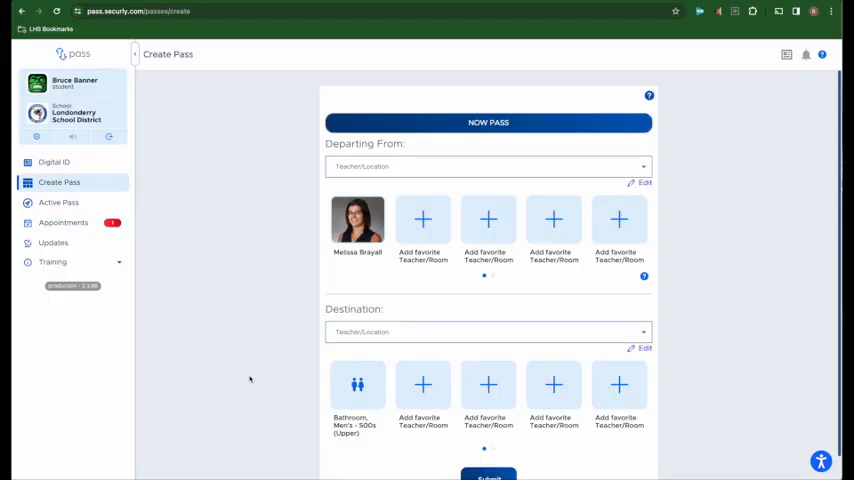
pyautogui.click(356, 386)
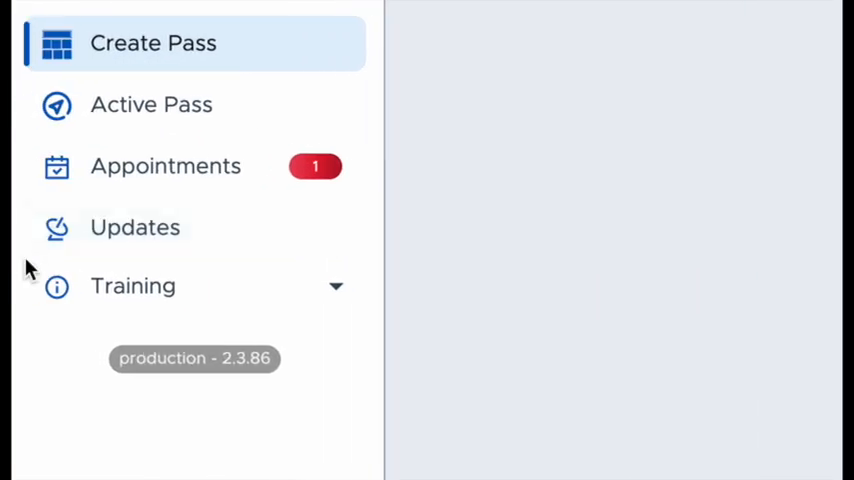
# View the New Releases update notes and expand Training to Documents and Video Tutorials.
pyautogui.click(136, 228)
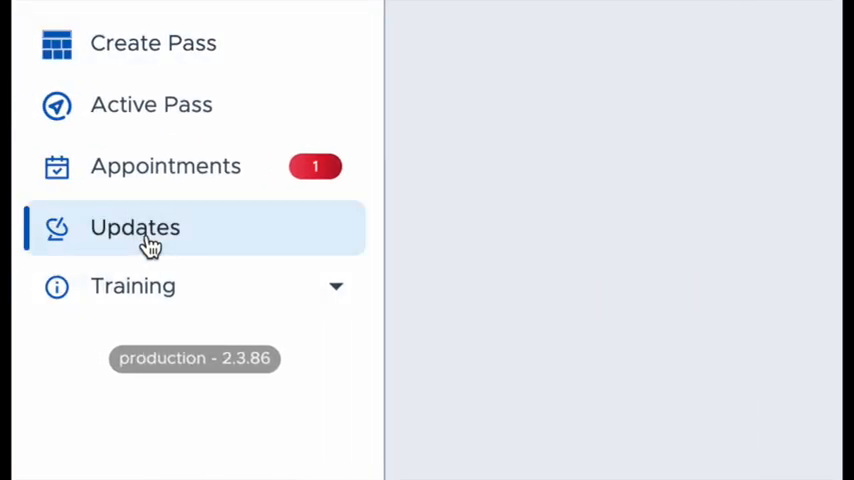
pyautogui.click(136, 228)
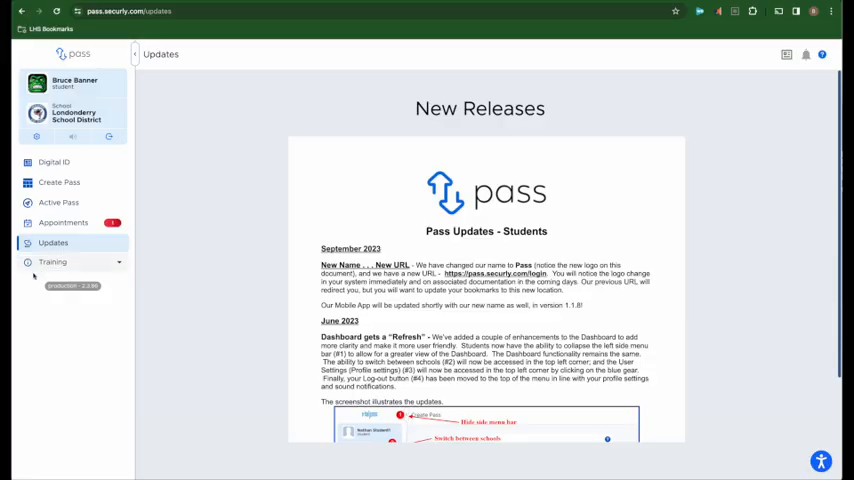
pyautogui.click(52, 262)
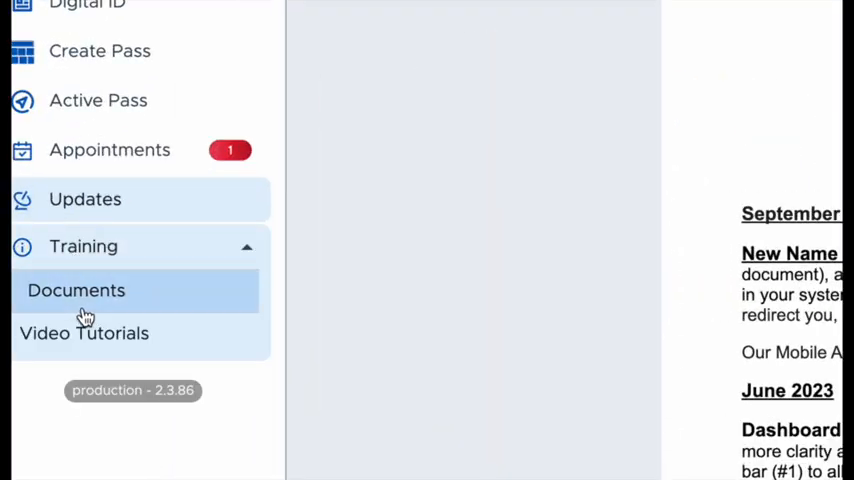